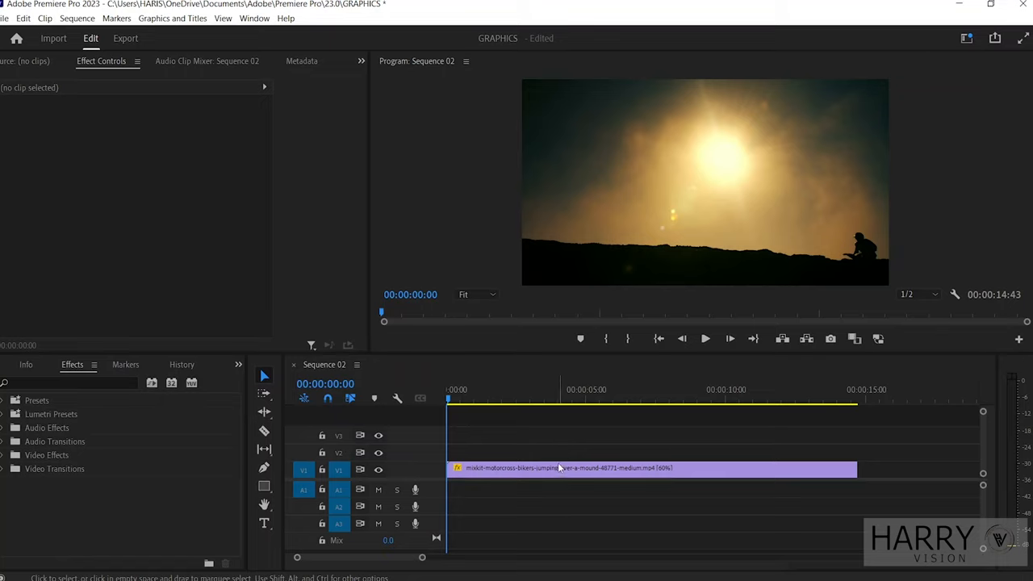
{"action": "mouse_move", "coordinate": [239, 523]}
{"action": "type", "text": "M"}
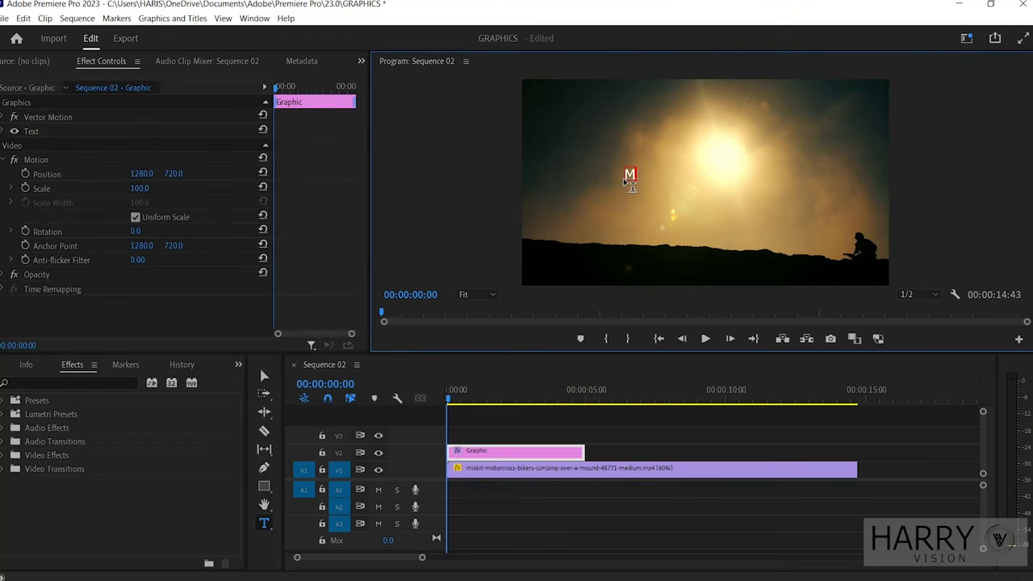
- Add a MOTION GRAPHIC text layer over the motorbike footage with the Type tool
{"action": "left_click", "coordinate": [255, 18]}
{"action": "type", "text": "BE"}
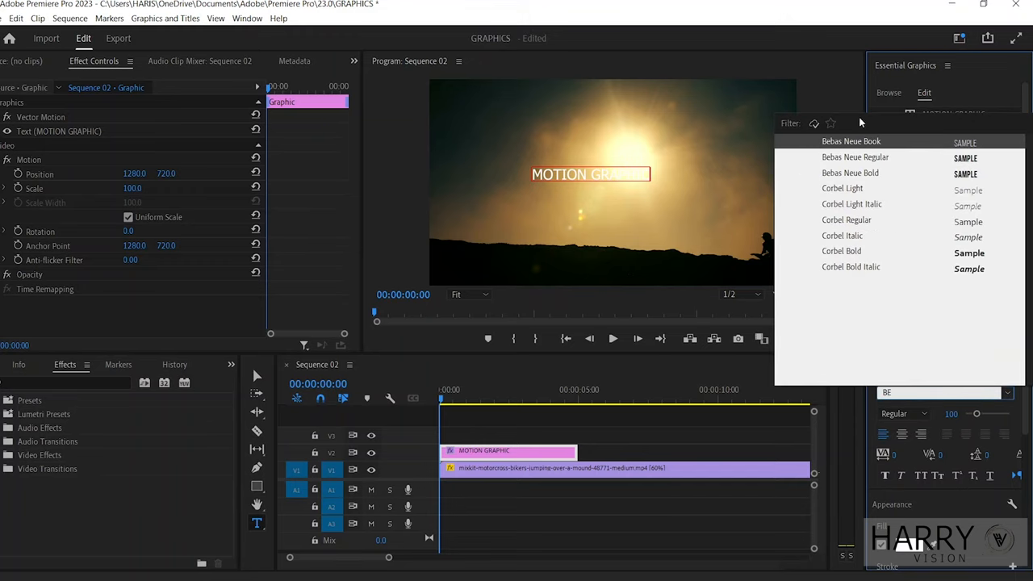
- Style MOTION GRAPHIC in Bebas Neue Bold with a red background at 100% opacity
{"action": "left_click", "coordinate": [851, 142]}
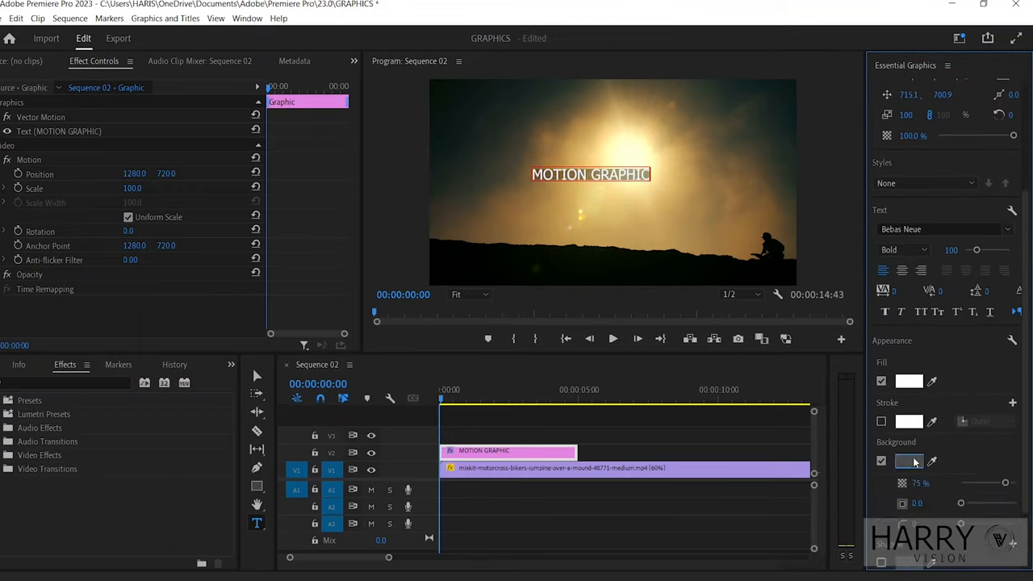
{"action": "left_click", "coordinate": [909, 461]}
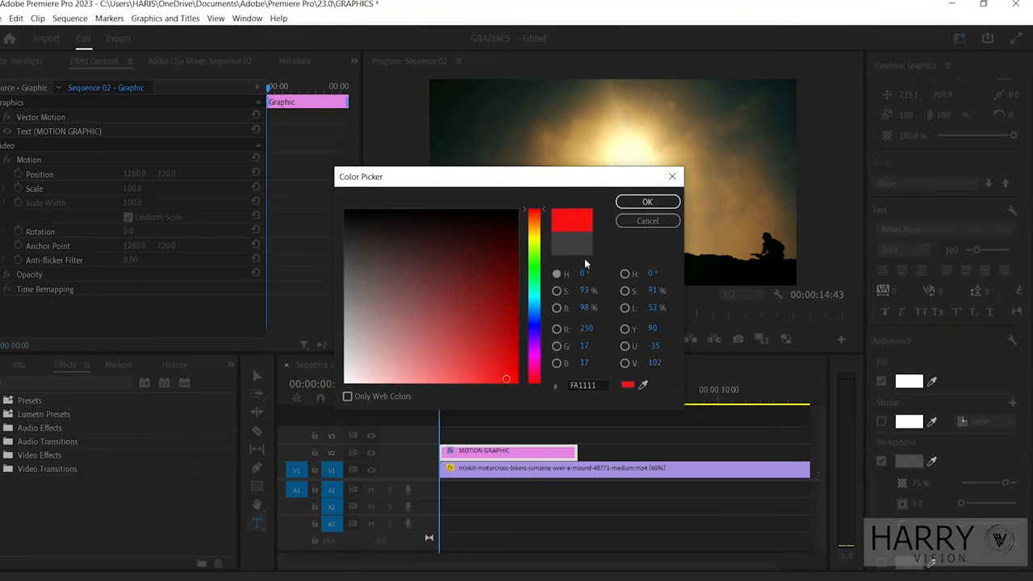
{"action": "left_click", "coordinate": [647, 200]}
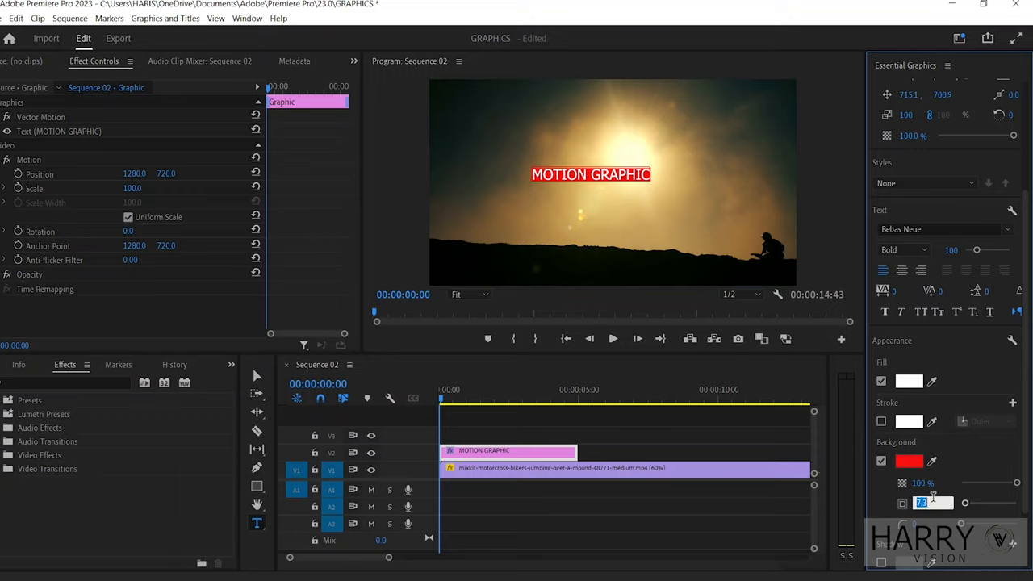
{"action": "type", "text": "100"}
{"action": "type", "text": "PREMIERE"}
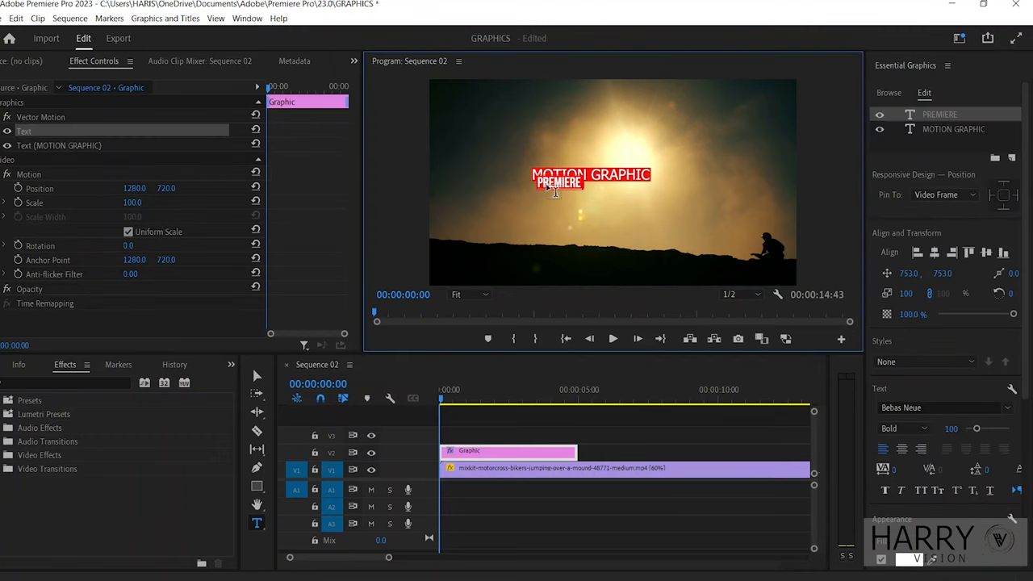
- Make PREMIERE PRO regular weight with no background and wider tracking
{"action": "left_click", "coordinate": [923, 436]}
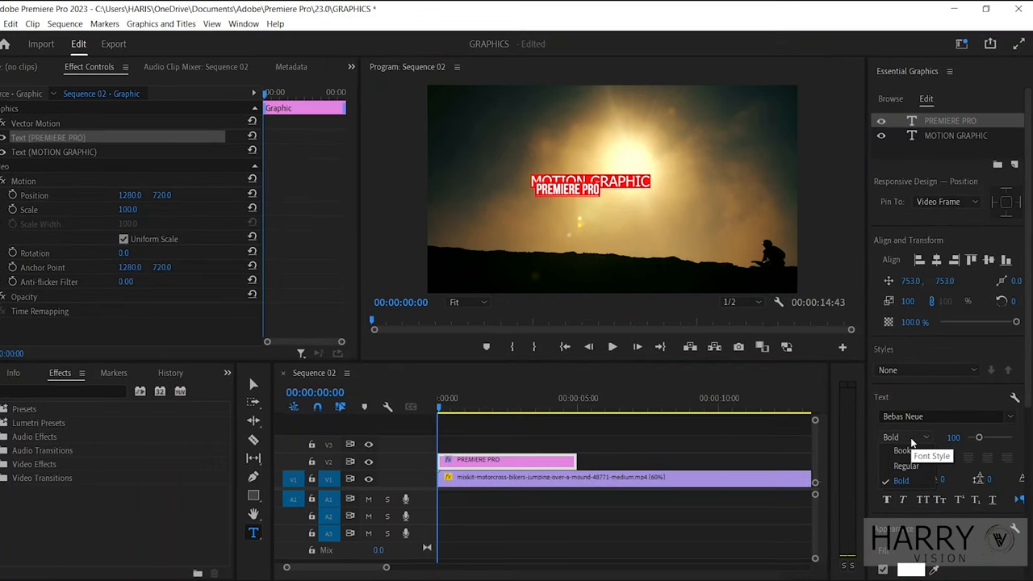
{"action": "left_click", "coordinate": [907, 465]}
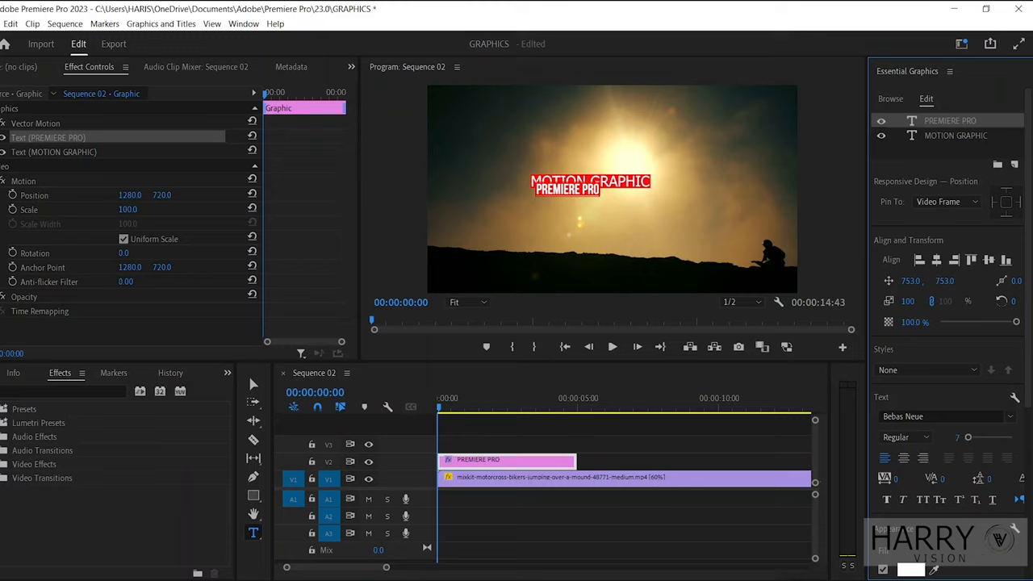
{"action": "scroll", "scroll_direction": "down", "scroll_amount": 3}
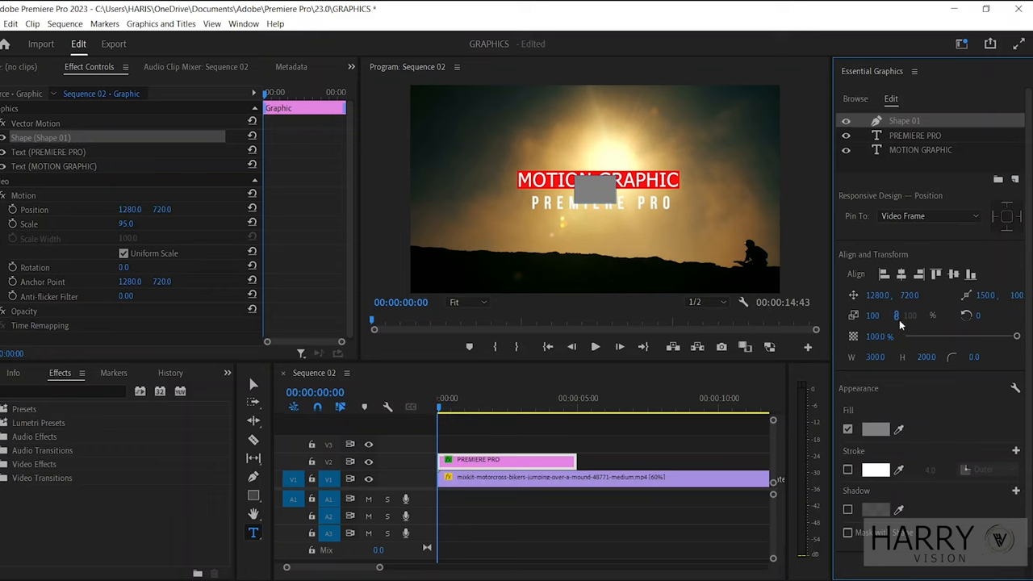
- Fill the rectangle with near-white F2F2F2 and shape it into a thin line under the title
{"action": "left_click", "coordinate": [875, 429]}
{"action": "type", "text": "F2F2F2"}
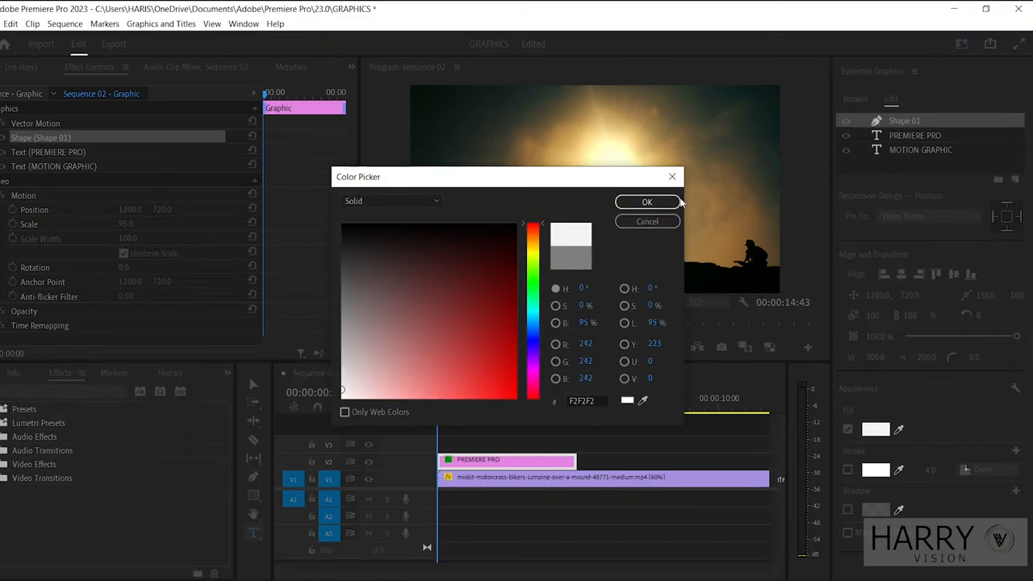
{"action": "left_click", "coordinate": [646, 201]}
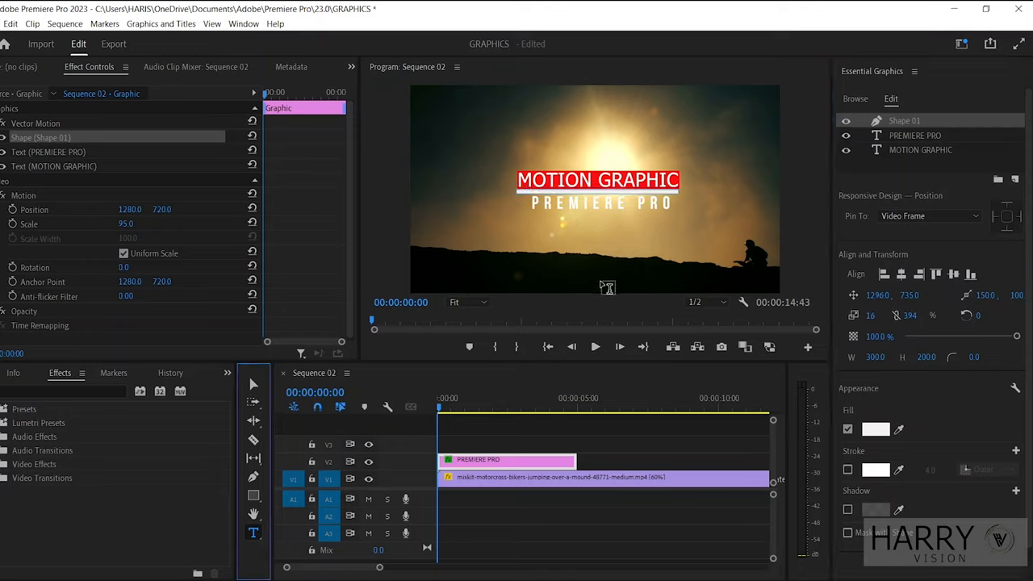
{"action": "mouse_move", "coordinate": [662, 193]}
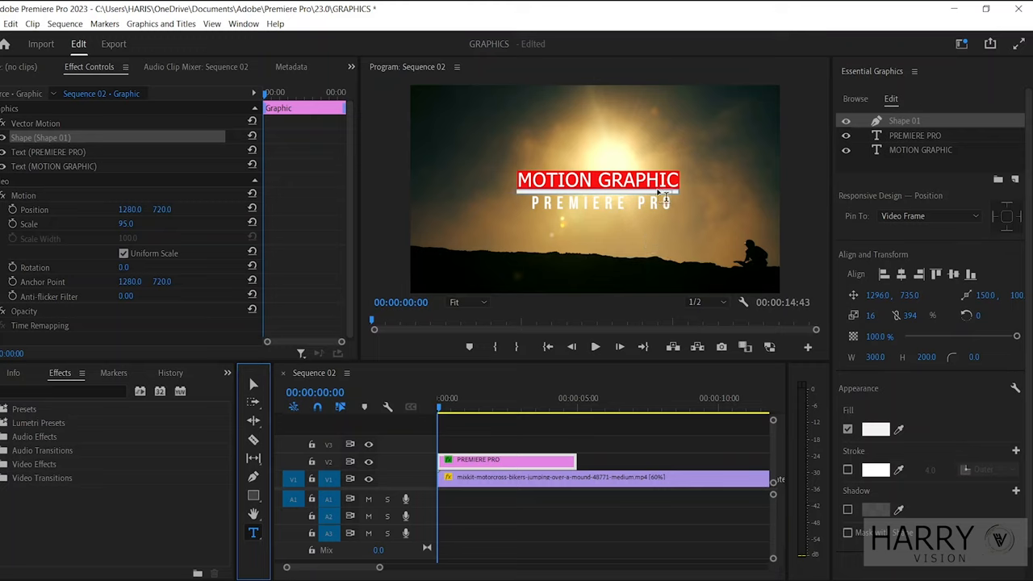
{"action": "mouse_move", "coordinate": [254, 384]}
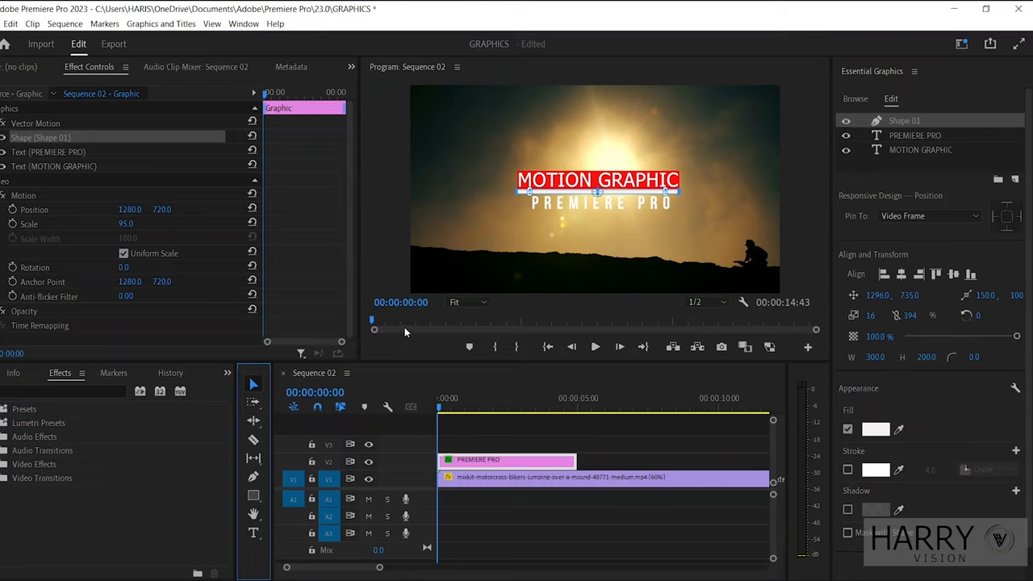
{"action": "mouse_move", "coordinate": [571, 181]}
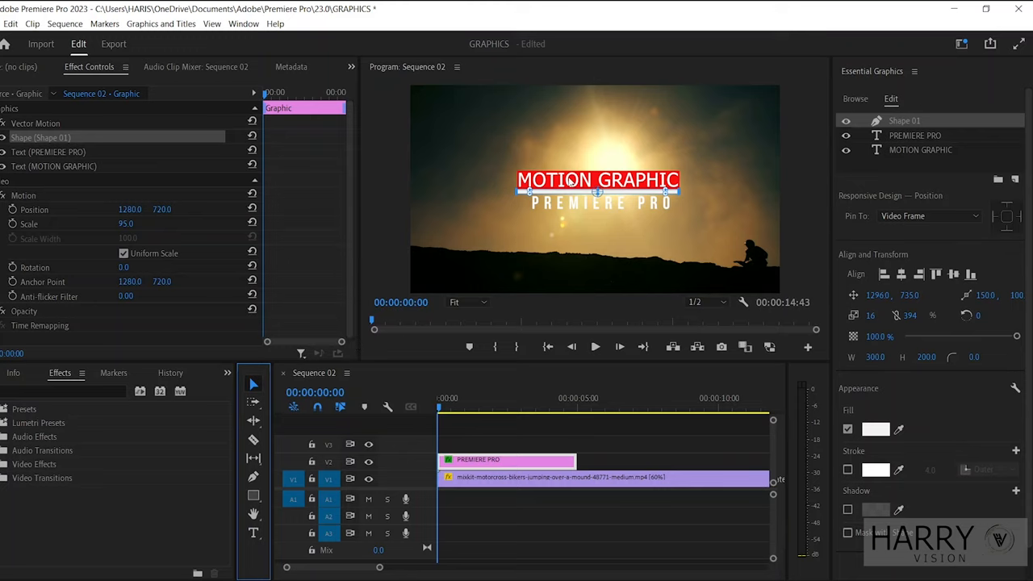
{"action": "mouse_move", "coordinate": [561, 197]}
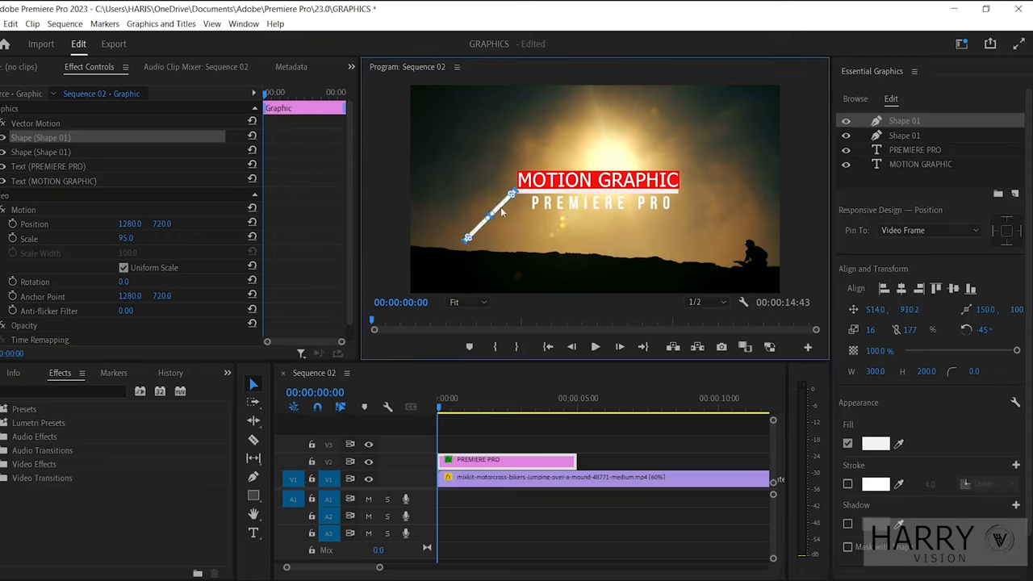
- Zoom the Program Monitor to 50% to check the rotated -45° connector line
{"action": "left_click", "coordinate": [466, 302]}
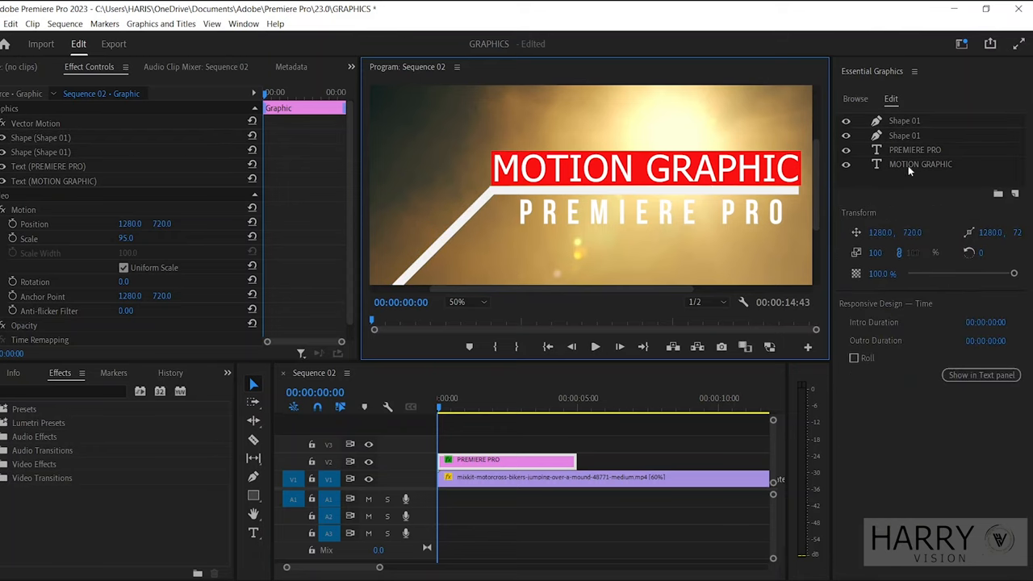
- Inspect the line corner and dot close-up, then return the Program Monitor to Fit
{"action": "left_click", "coordinate": [1014, 193]}
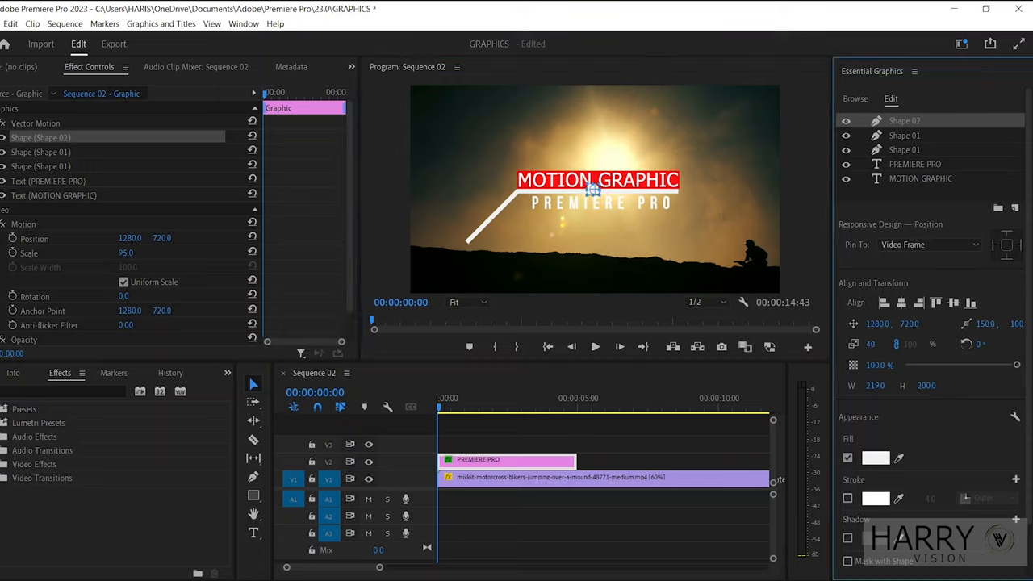
{"action": "left_click", "coordinate": [467, 301]}
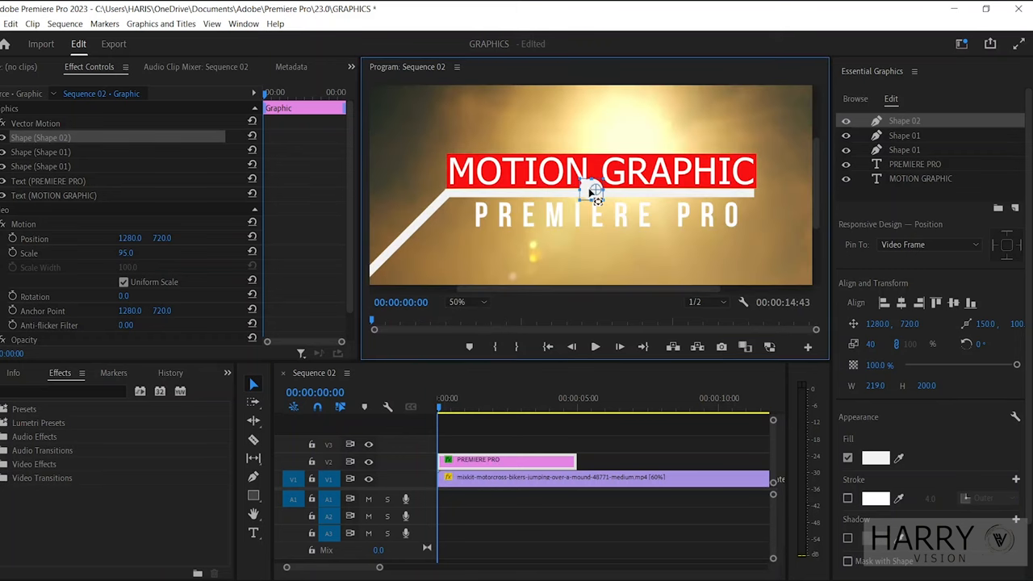
{"action": "left_click_drag", "start_coordinate": [594, 191], "coordinate": [654, 132]}
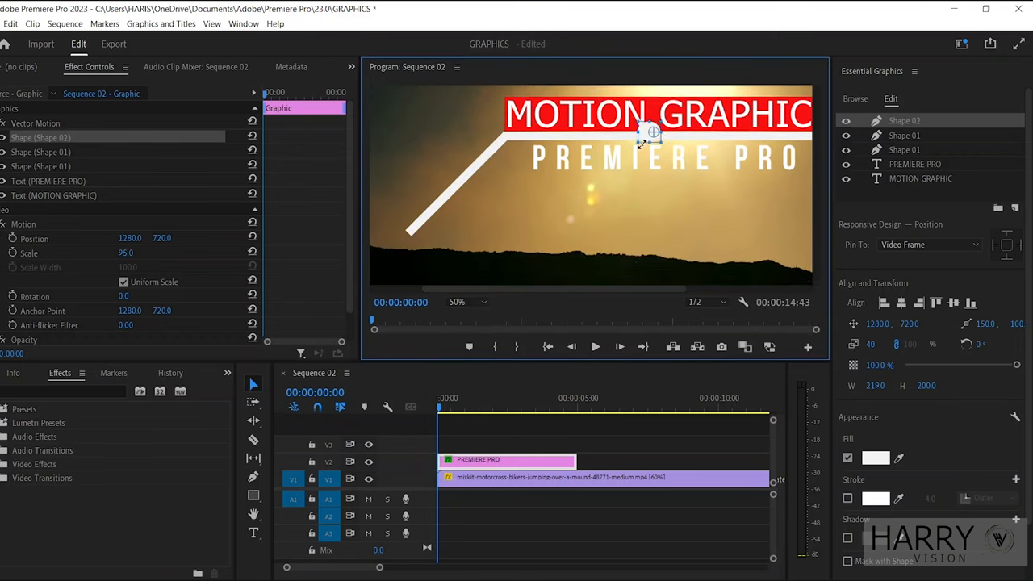
{"action": "left_click", "coordinate": [466, 301]}
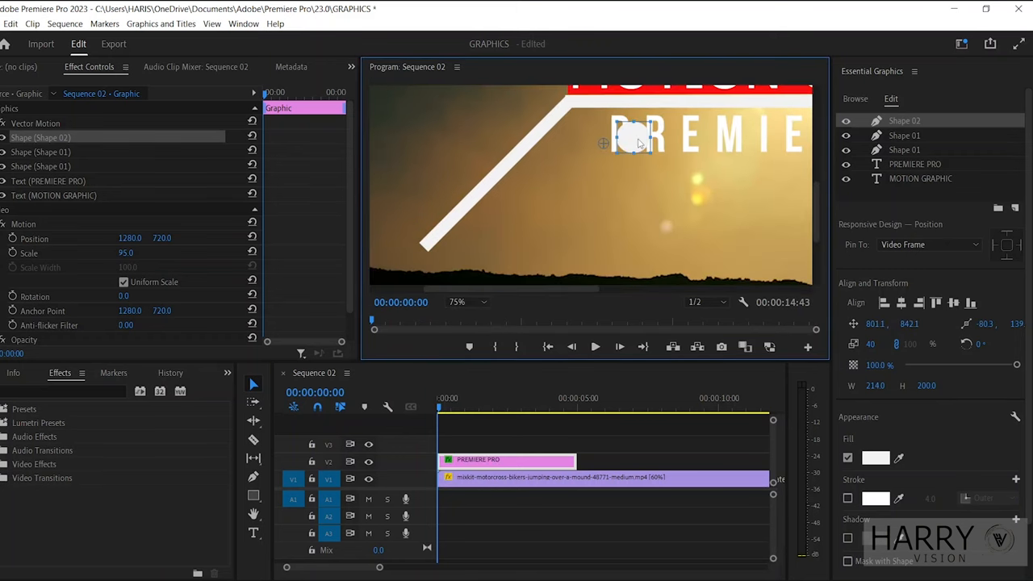
{"action": "left_click_drag", "start_coordinate": [633, 137], "coordinate": [428, 250]}
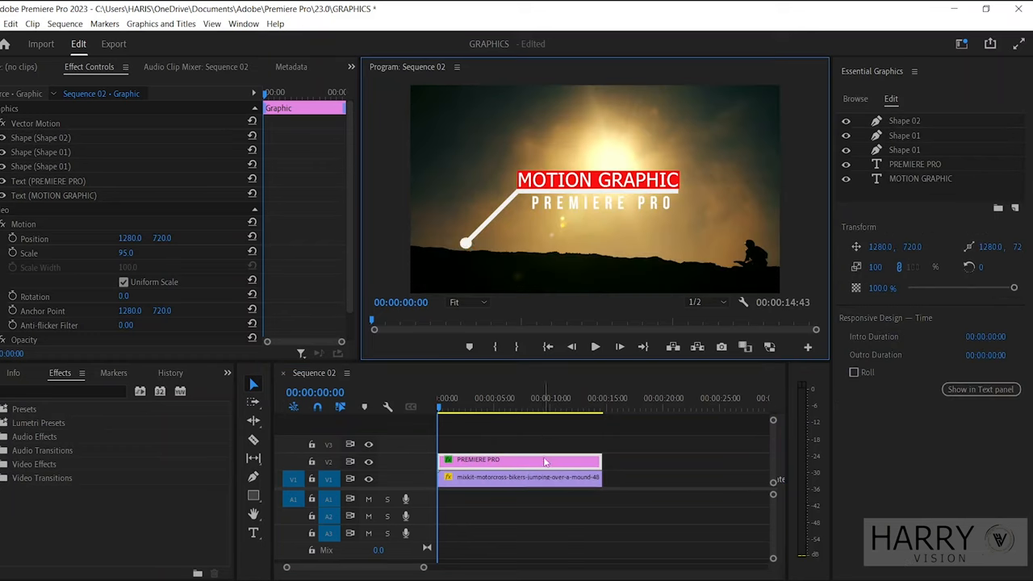
- Nest the graphic clip as Nested Sequence 01 and select it for motion settings
{"action": "right_click", "coordinate": [520, 458]}
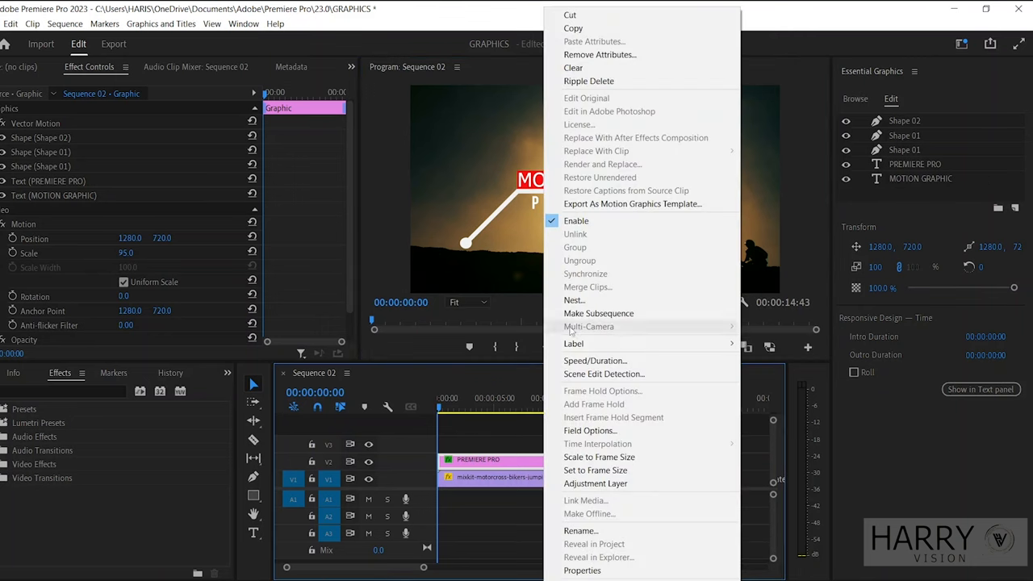
{"action": "left_click", "coordinate": [574, 299]}
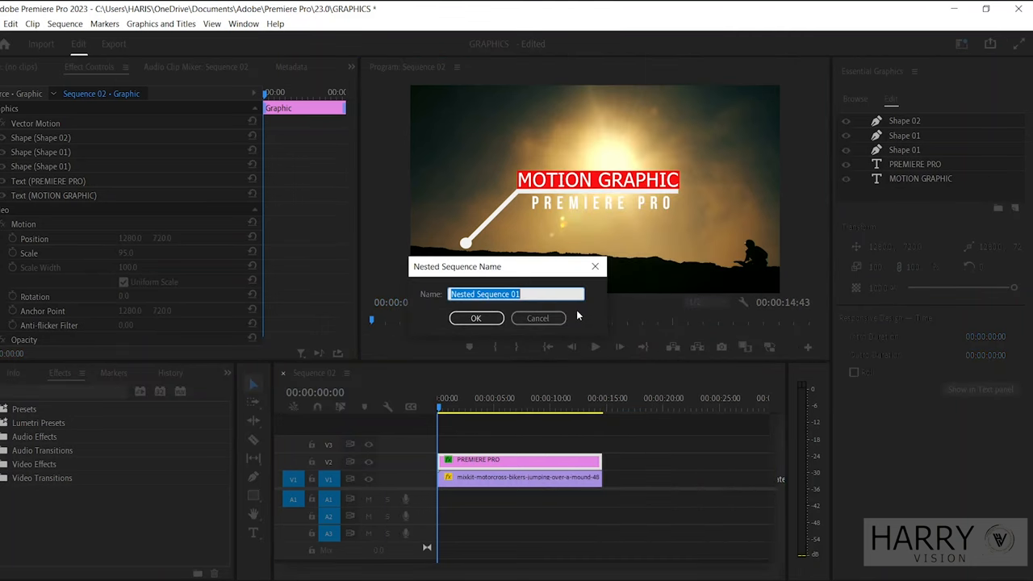
{"action": "left_click", "coordinate": [537, 316]}
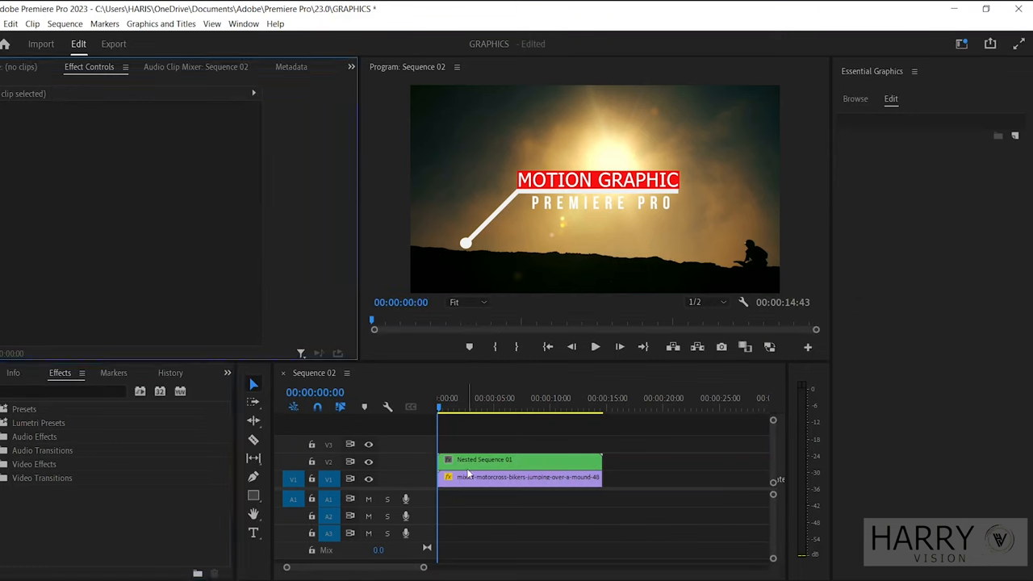
{"action": "left_click", "coordinate": [520, 459]}
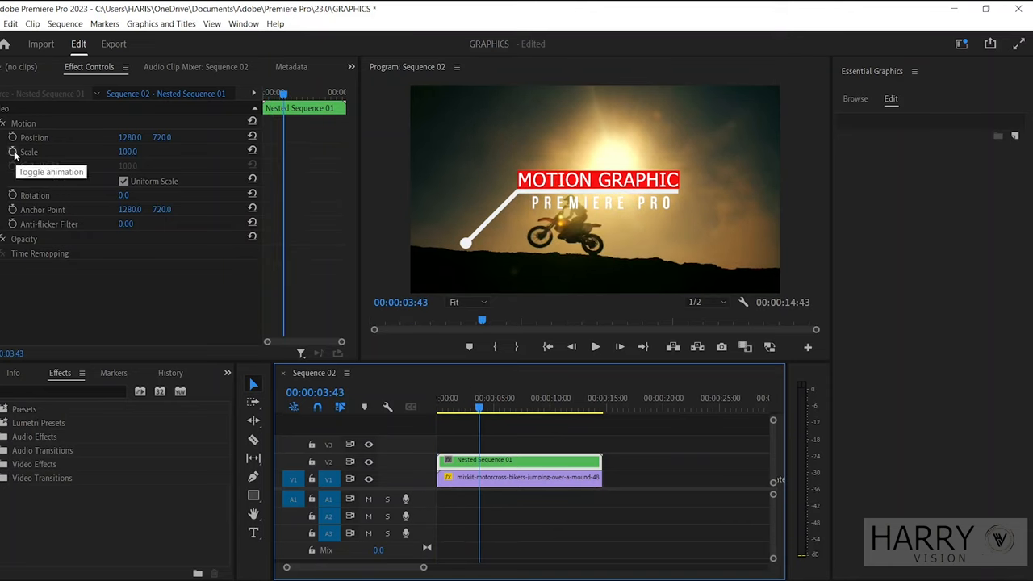
- Keyframe Scale at 50 and Position at the first frame in Effect Controls
{"action": "left_click", "coordinate": [13, 152]}
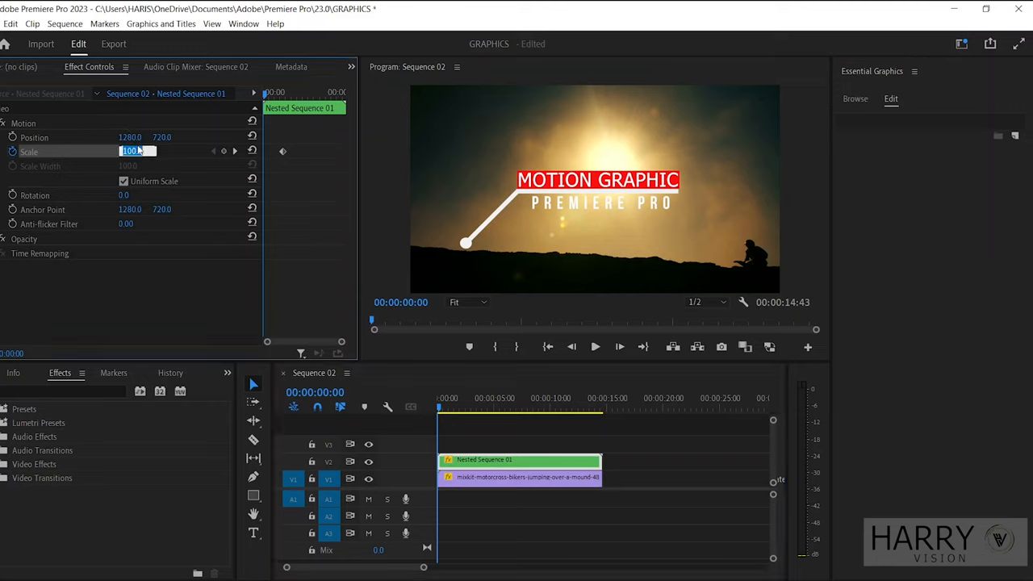
{"action": "type", "text": "50"}
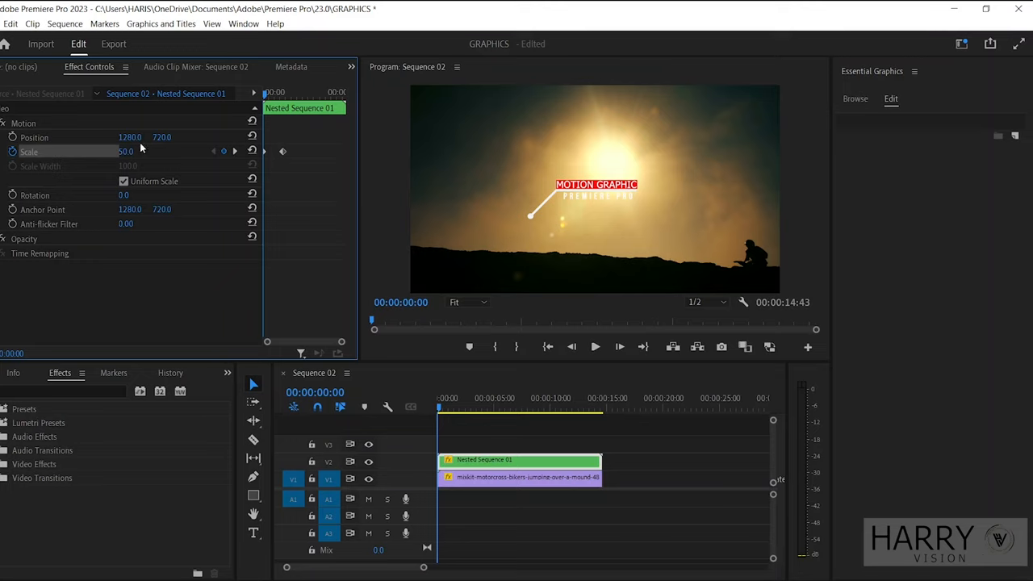
{"action": "mouse_move", "coordinate": [443, 421]}
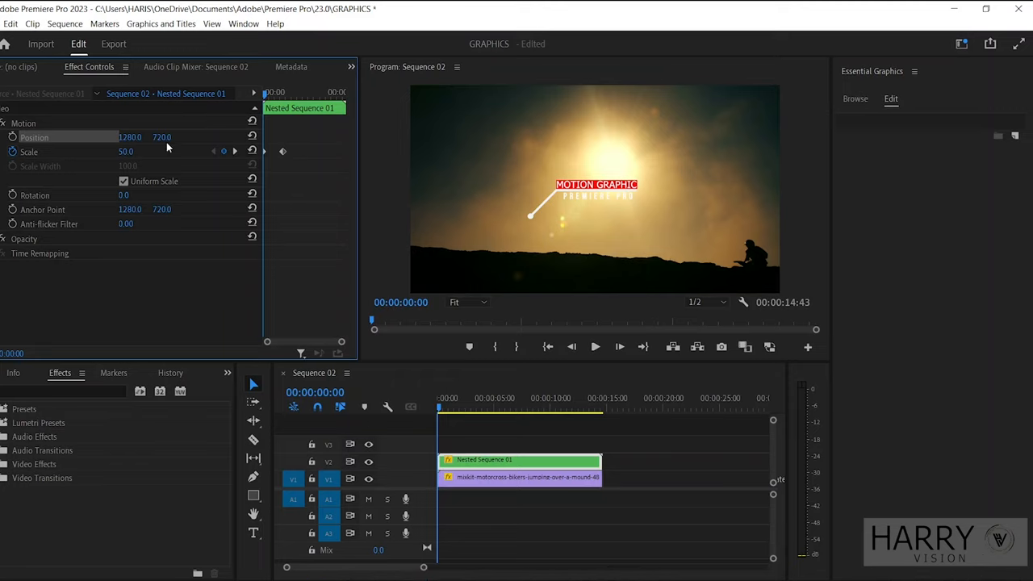
{"action": "left_click", "coordinate": [12, 135]}
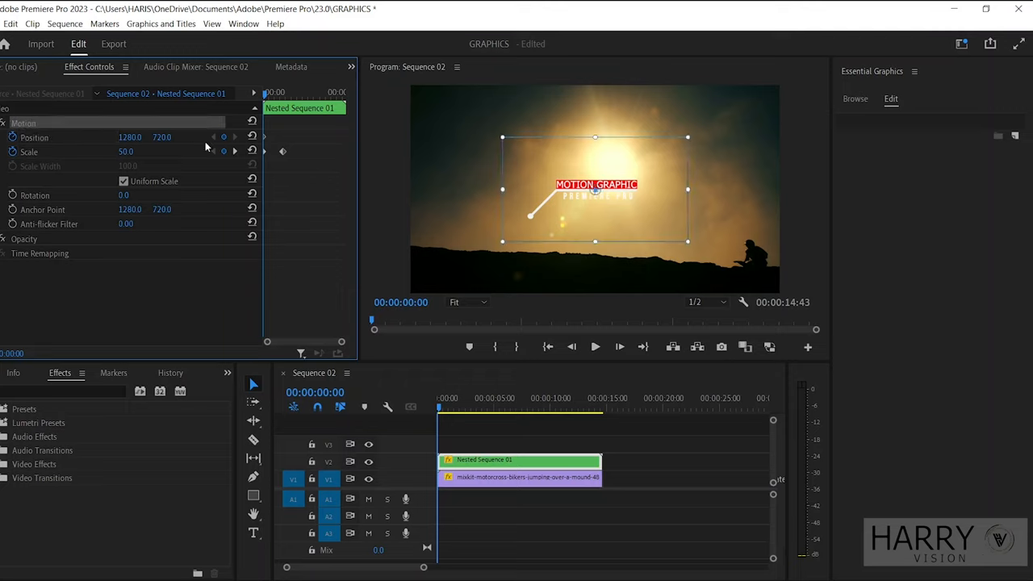
- Shrink and place the callout so its dot sits on the distant rider, enlarging as the bike nears
{"action": "left_click_drag", "start_coordinate": [593, 187], "coordinate": [767, 219]}
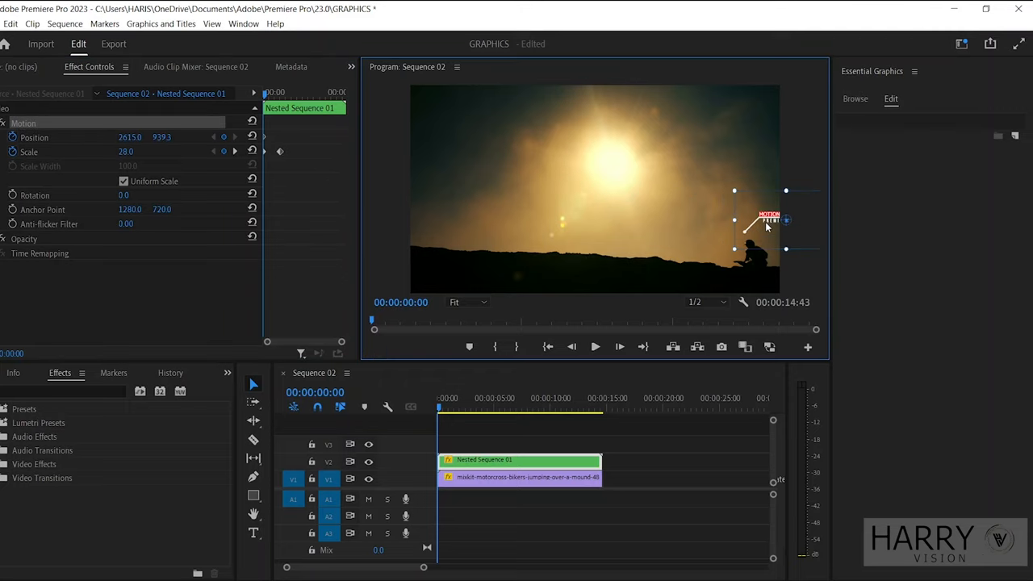
{"action": "left_click_drag", "start_coordinate": [765, 225], "coordinate": [772, 234]}
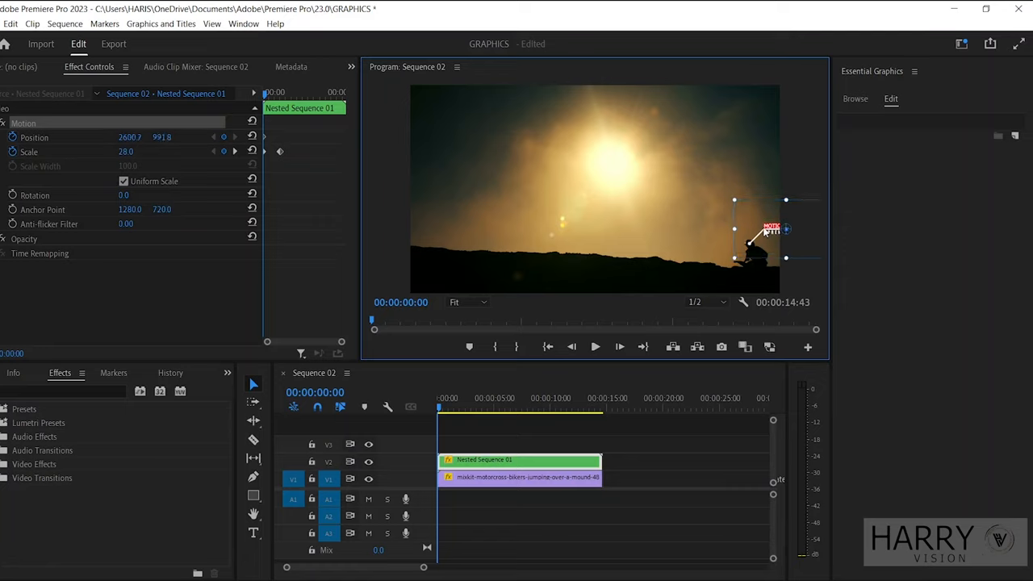
{"action": "left_click_drag", "start_coordinate": [771, 229], "coordinate": [762, 234]}
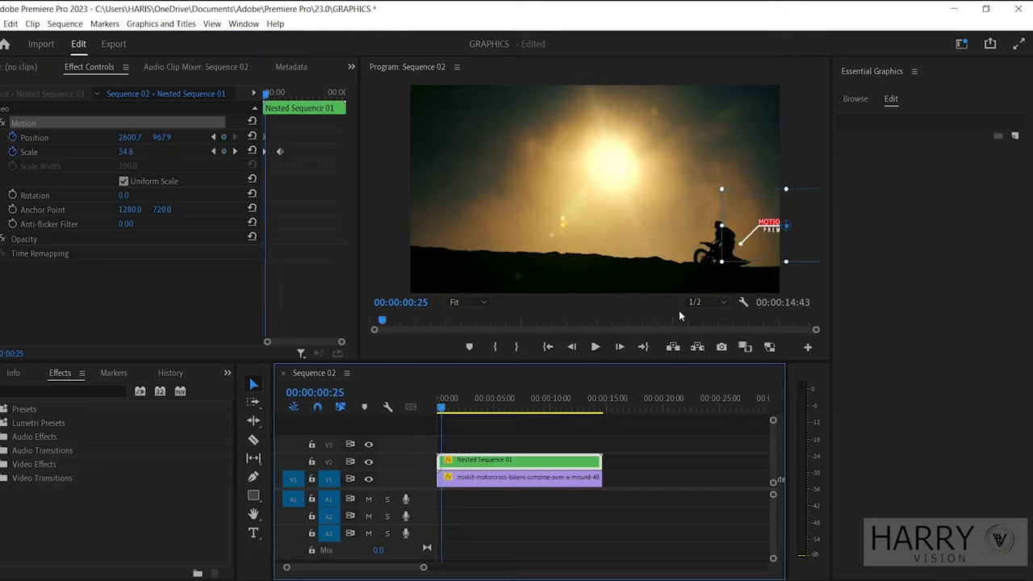
{"action": "left_click_drag", "start_coordinate": [766, 222], "coordinate": [726, 226]}
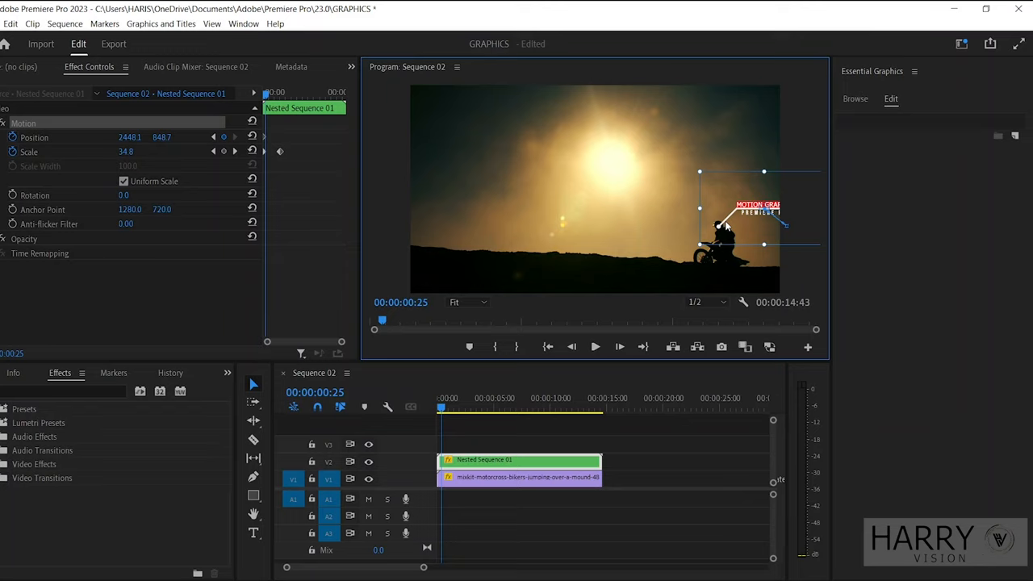
- Step the playhead forward and keep the growing callout's dot on the jumping bike
{"action": "left_click", "coordinate": [442, 407]}
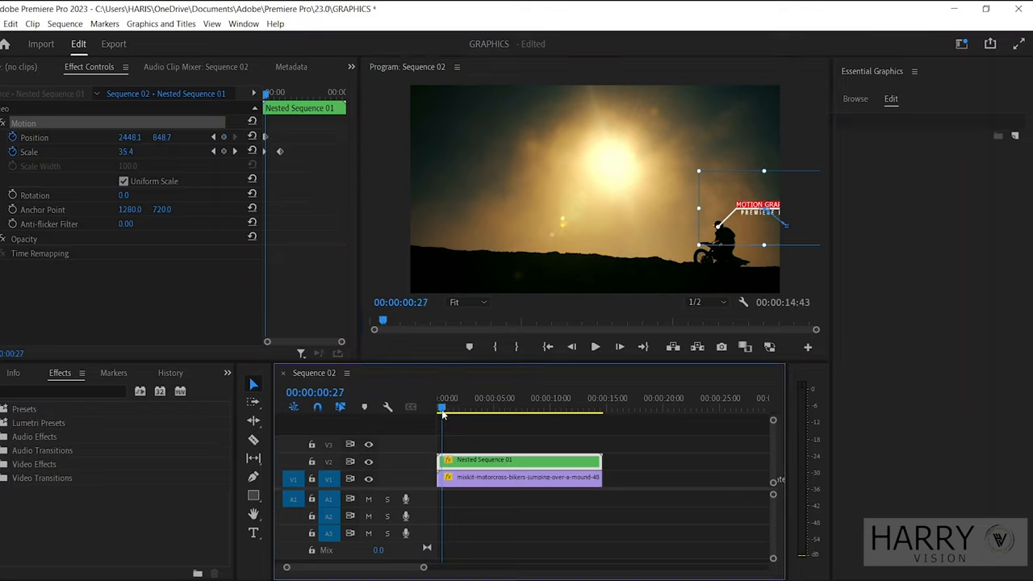
{"action": "left_click_drag", "start_coordinate": [442, 407], "coordinate": [446, 407]}
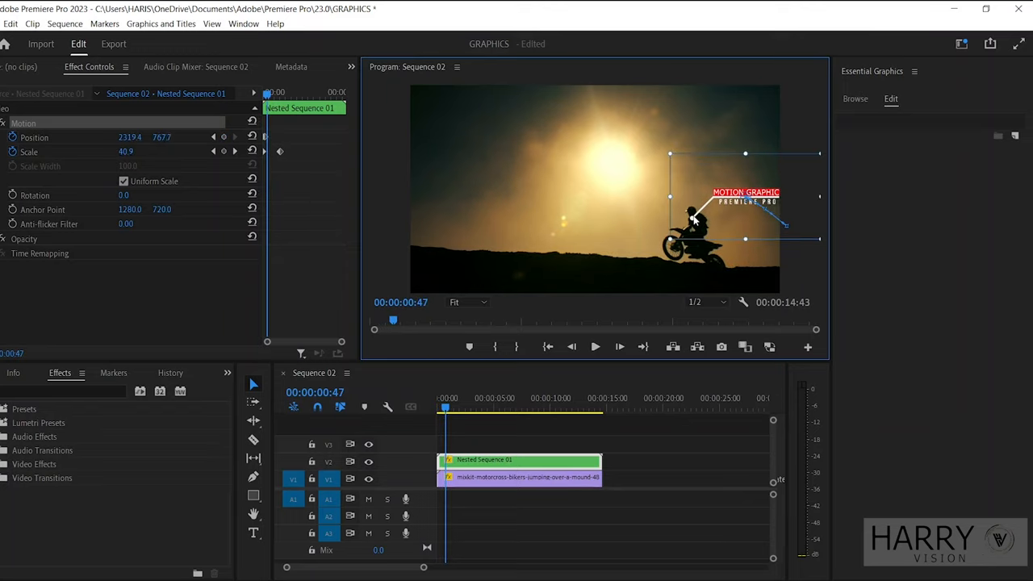
{"action": "left_click_drag", "start_coordinate": [746, 197], "coordinate": [742, 187]}
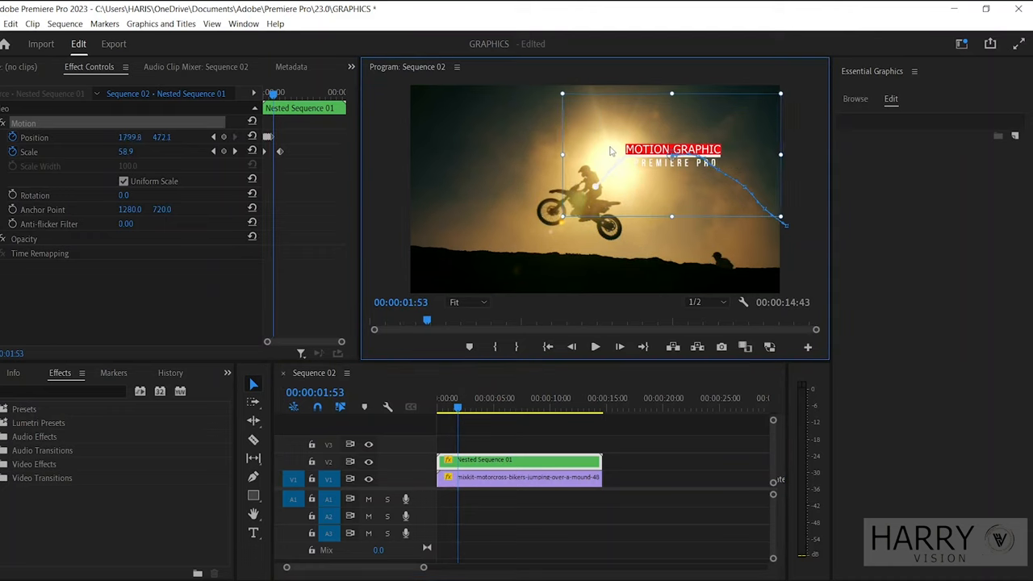
{"action": "left_click_drag", "start_coordinate": [672, 153], "coordinate": [671, 136]}
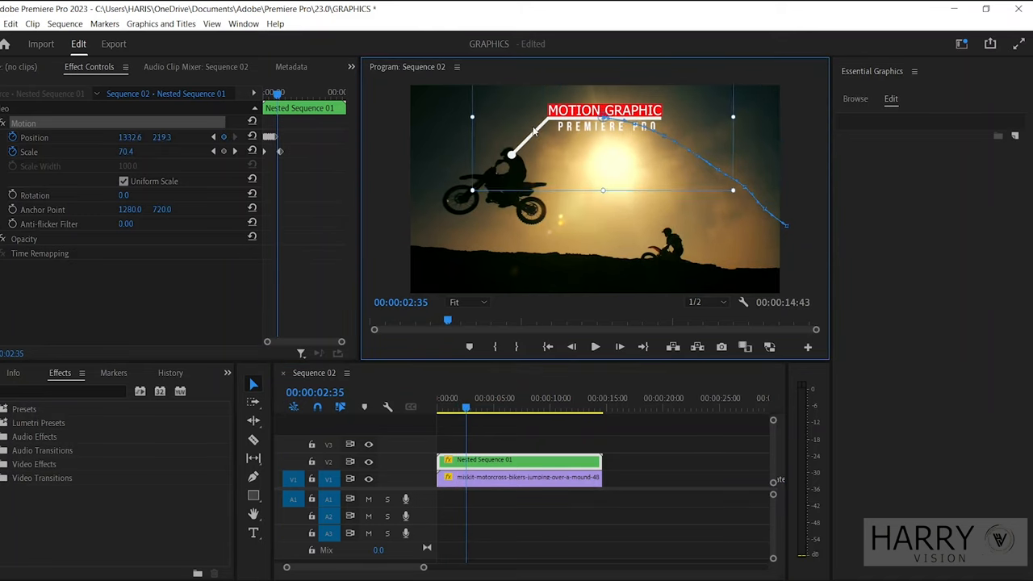
{"action": "left_click_drag", "start_coordinate": [465, 407], "coordinate": [471, 407]}
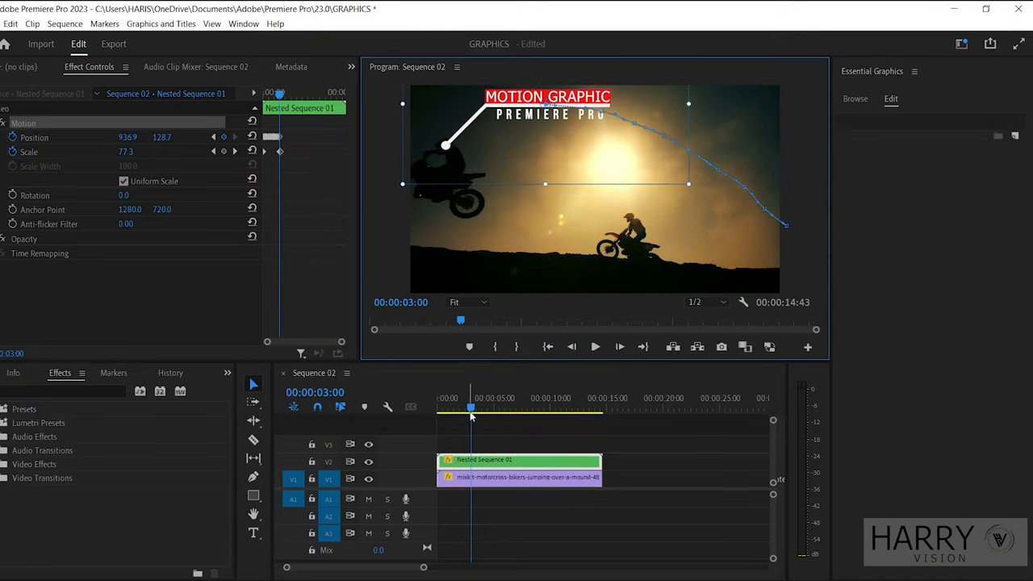